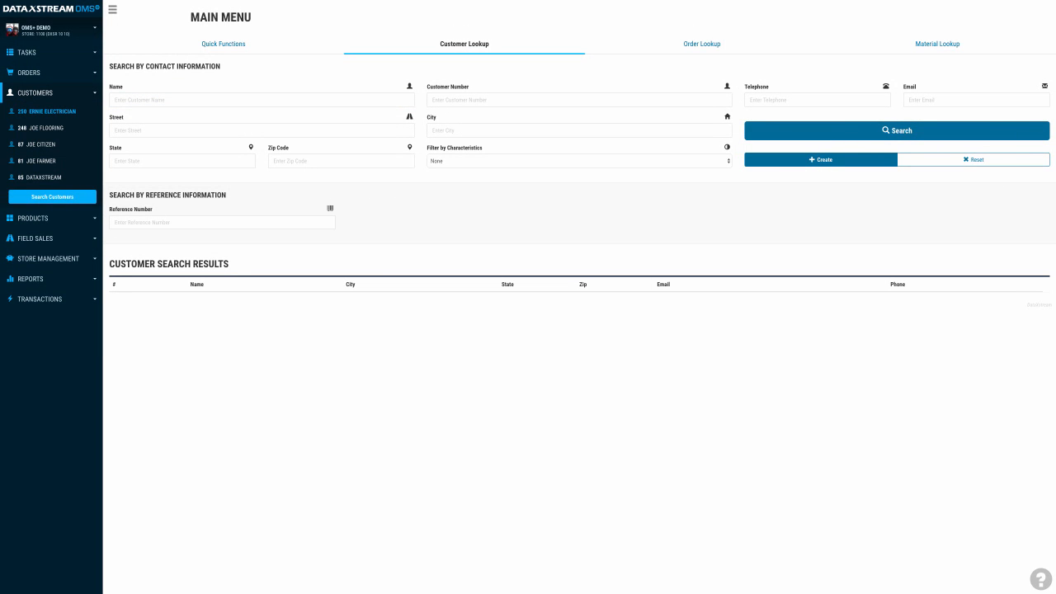
Step: Open Ernie Electrician's customer page and scroll through its materials, activity, orders and credit summary
left_click(52, 111)
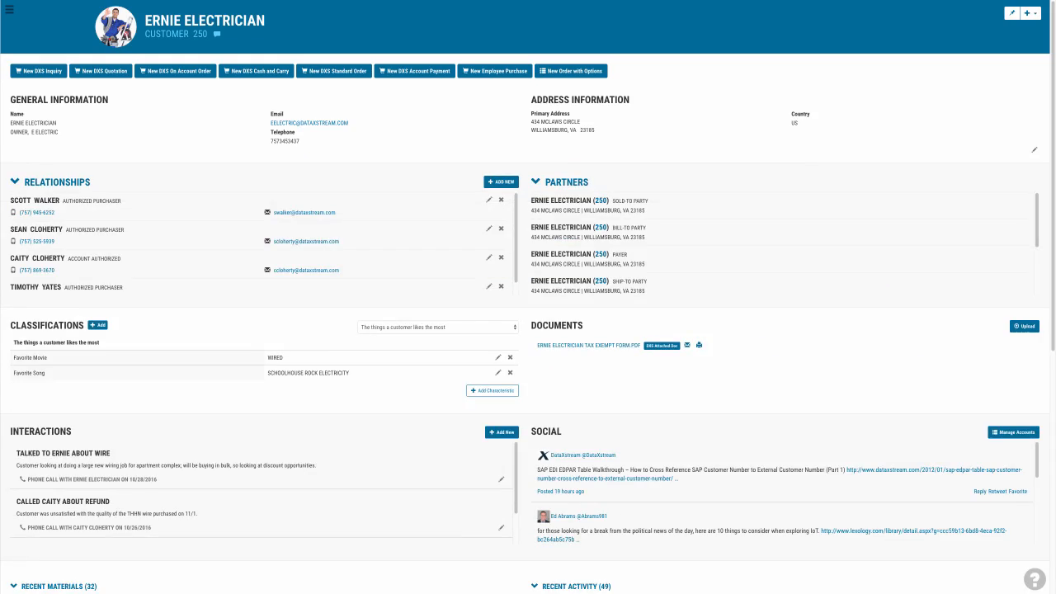
scroll("down", 3)
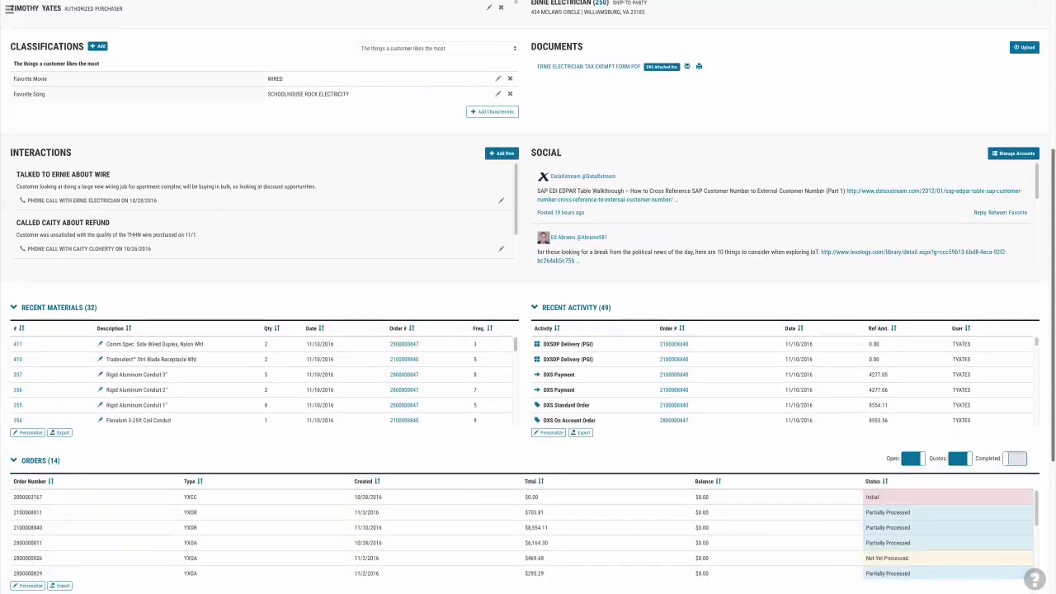
scroll("down", 3)
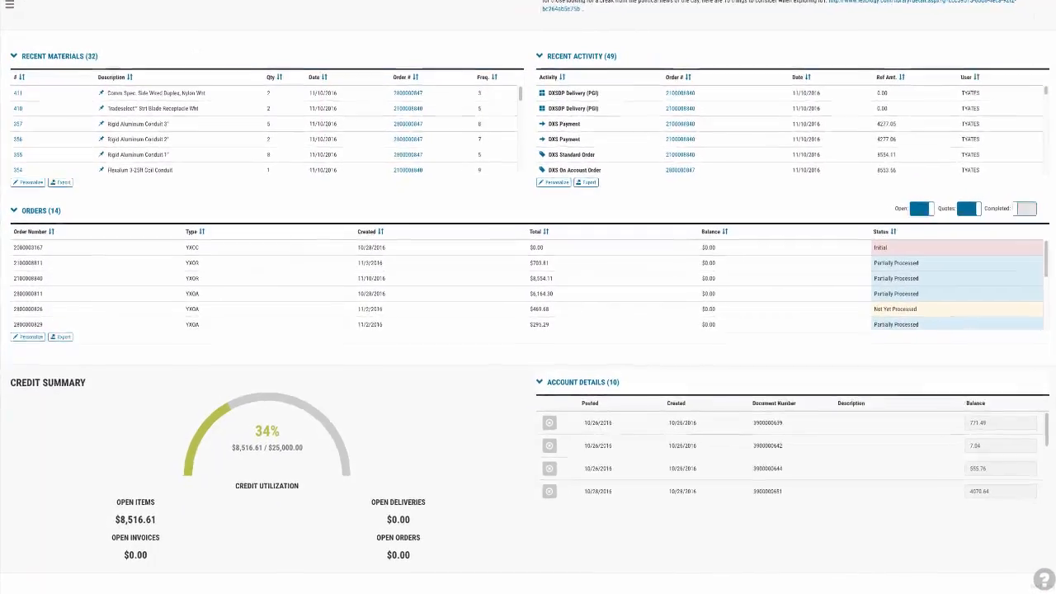
scroll("up", 3)
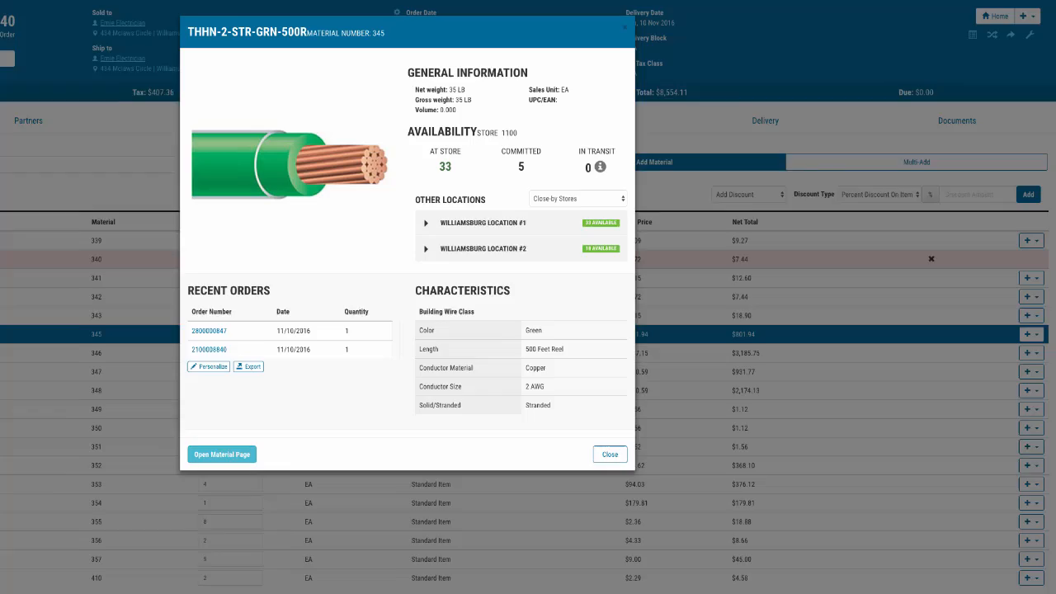
left_click(426, 223)
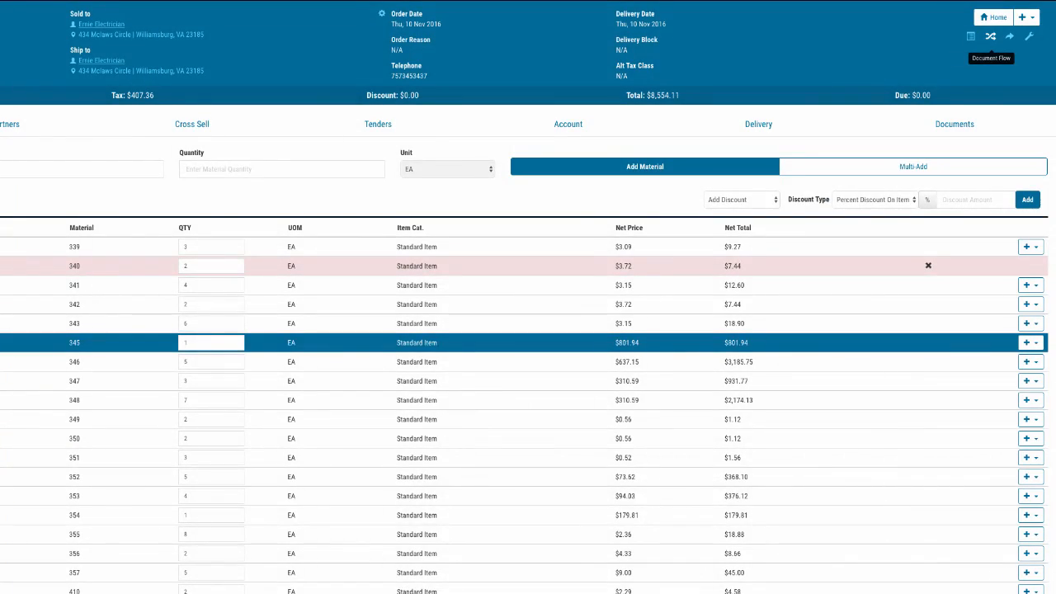
left_click(991, 58)
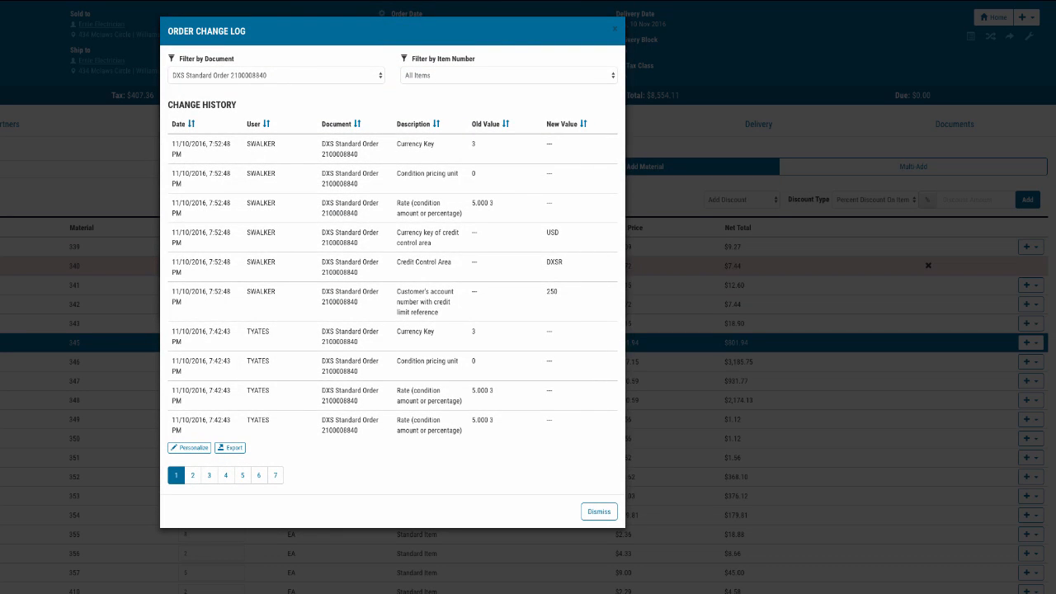
left_click(598, 512)
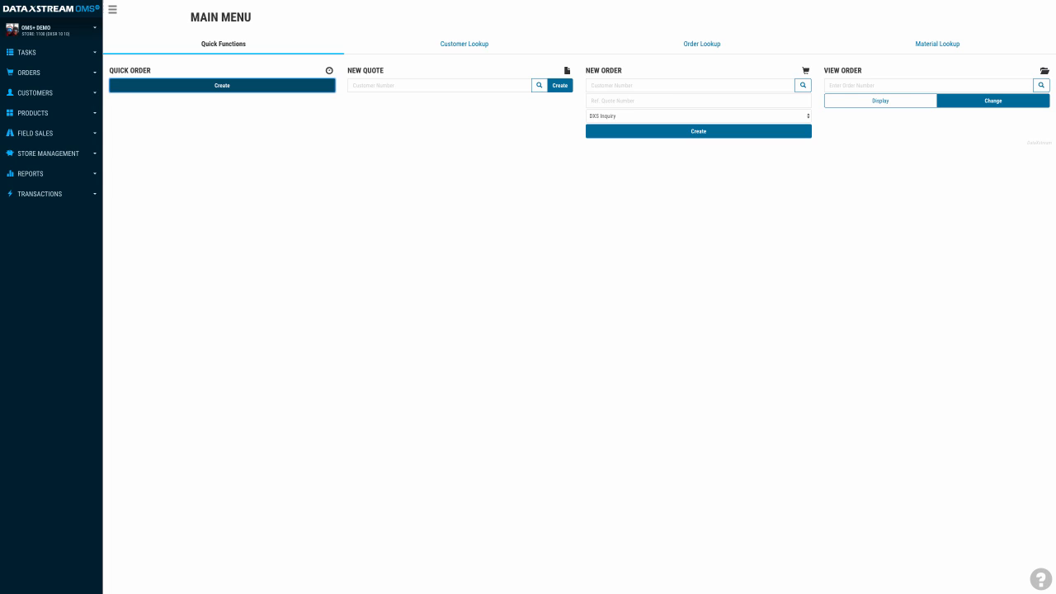
Step: Quick-create a cash-and-carry iPhone 6 32GB order and tender $682.49 in cash
left_click(222, 85)
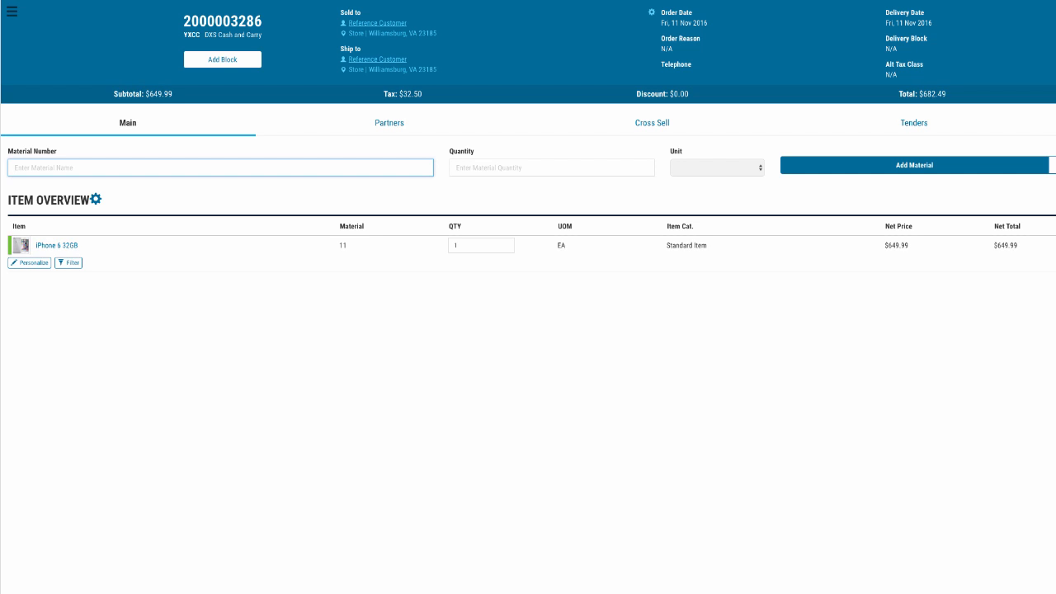
left_click(914, 123)
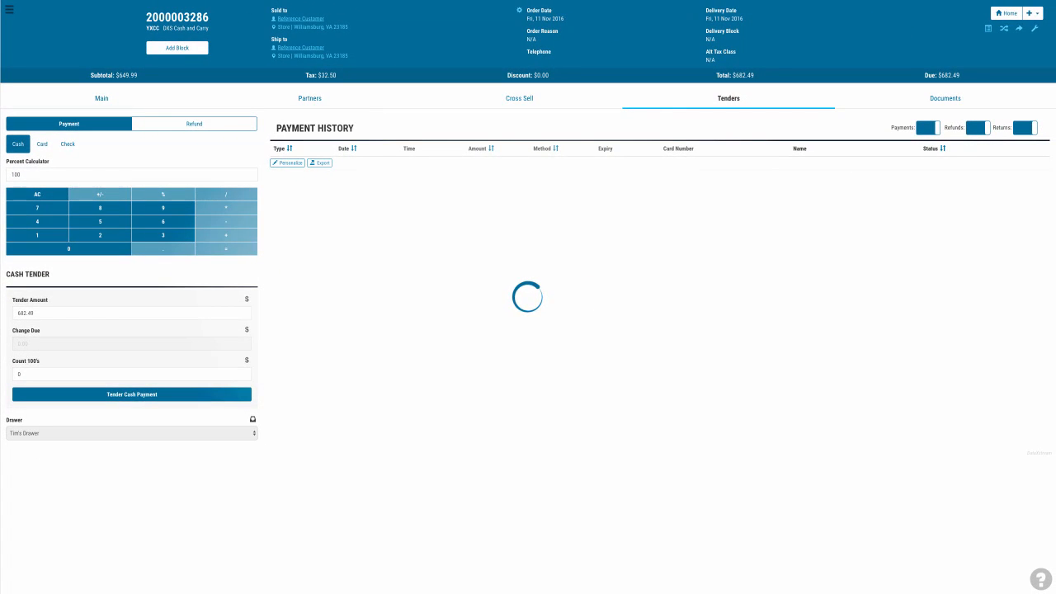
left_click(945, 98)
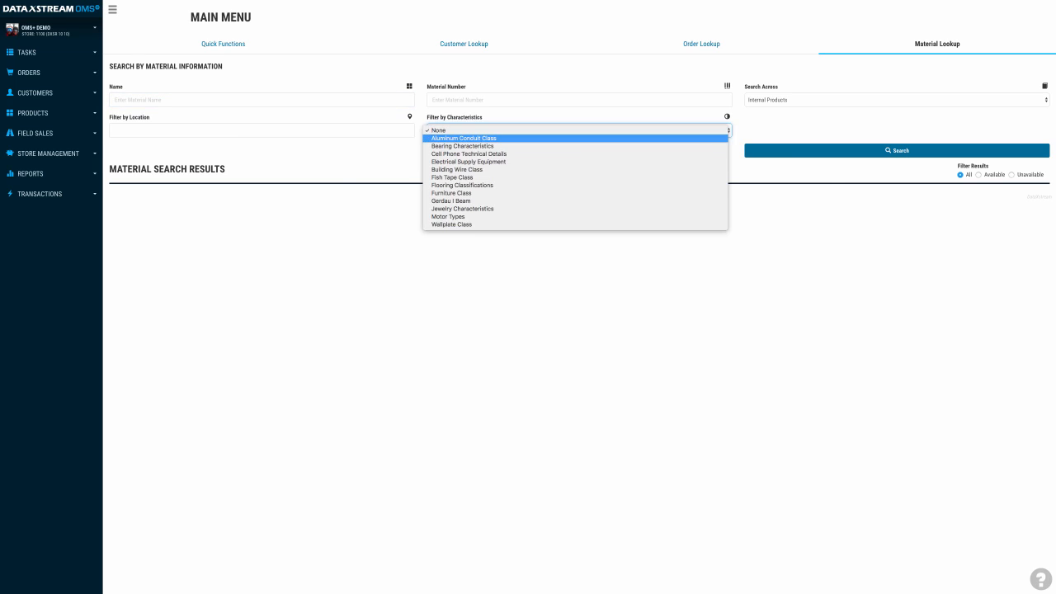
Step: Add 2-inch Aluminum Conduit at location 1100 (Flexalum quantity 2) and green THHN-2 Building Wire
left_click(464, 137)
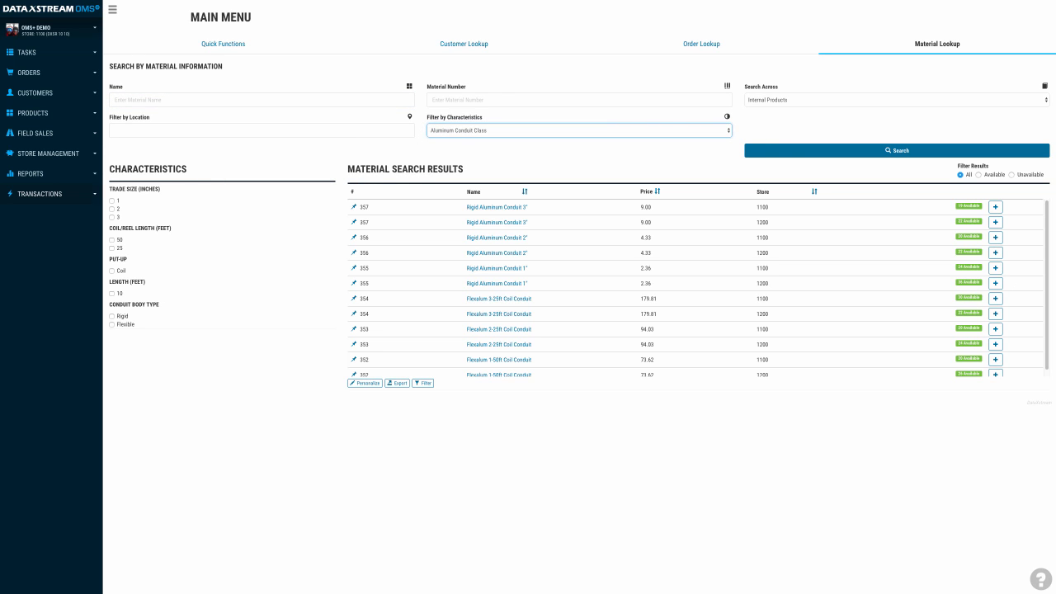
left_click(261, 130)
type("1100")
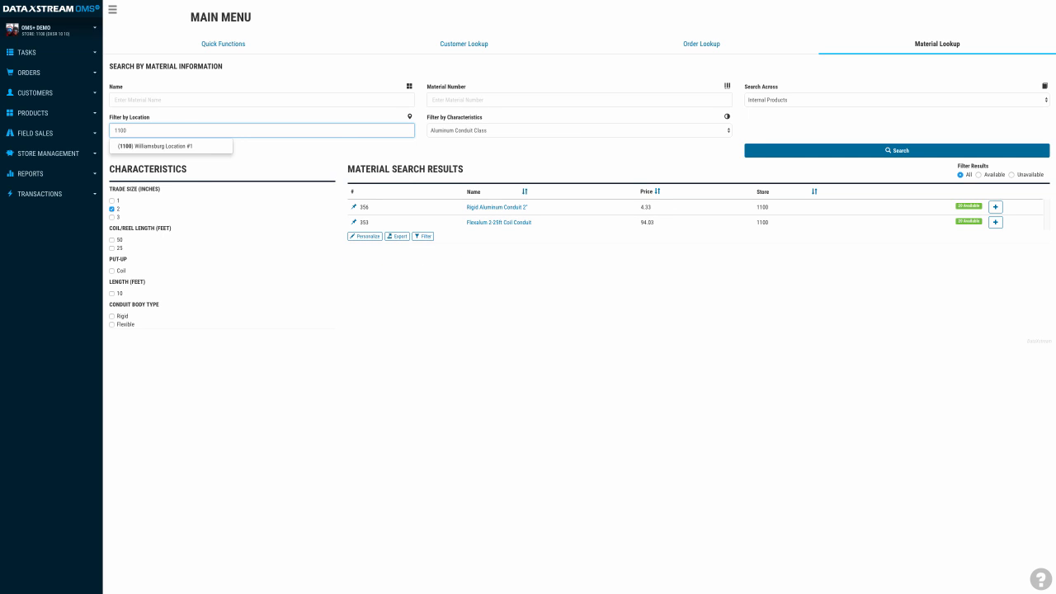
left_click(996, 206)
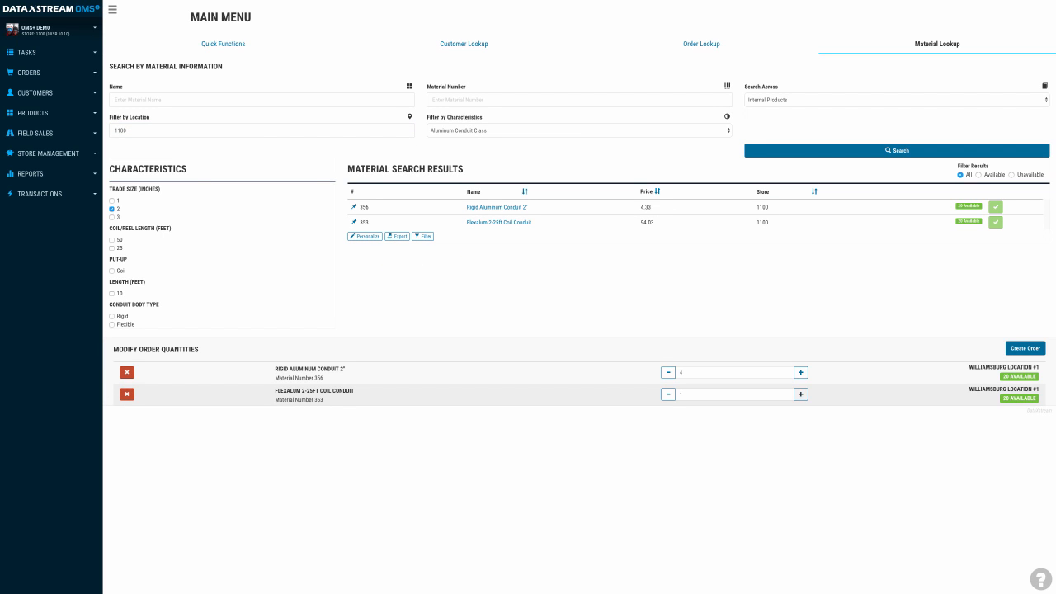
left_click(578, 131)
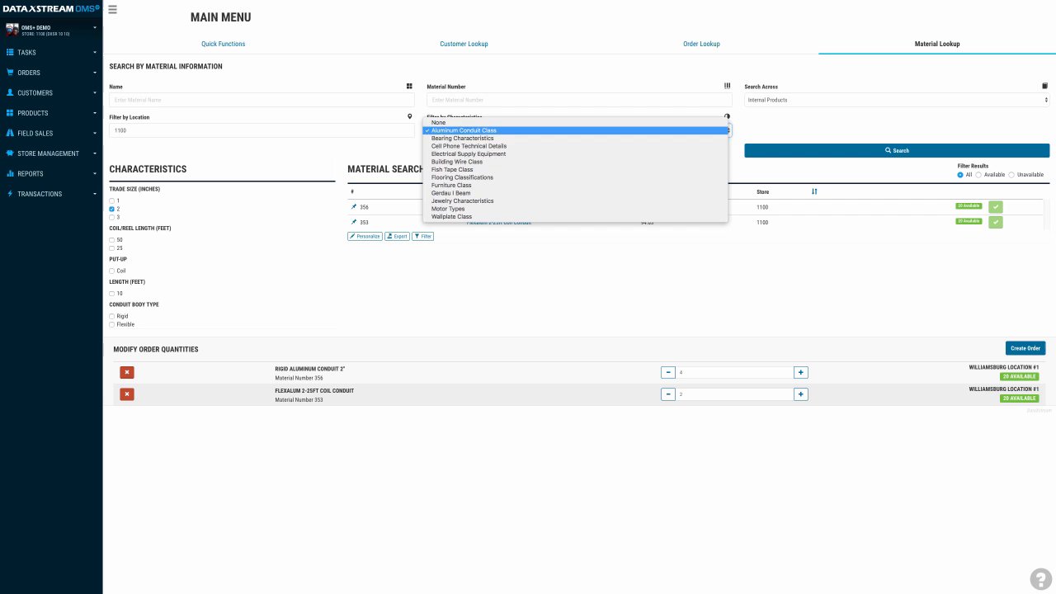
left_click(456, 162)
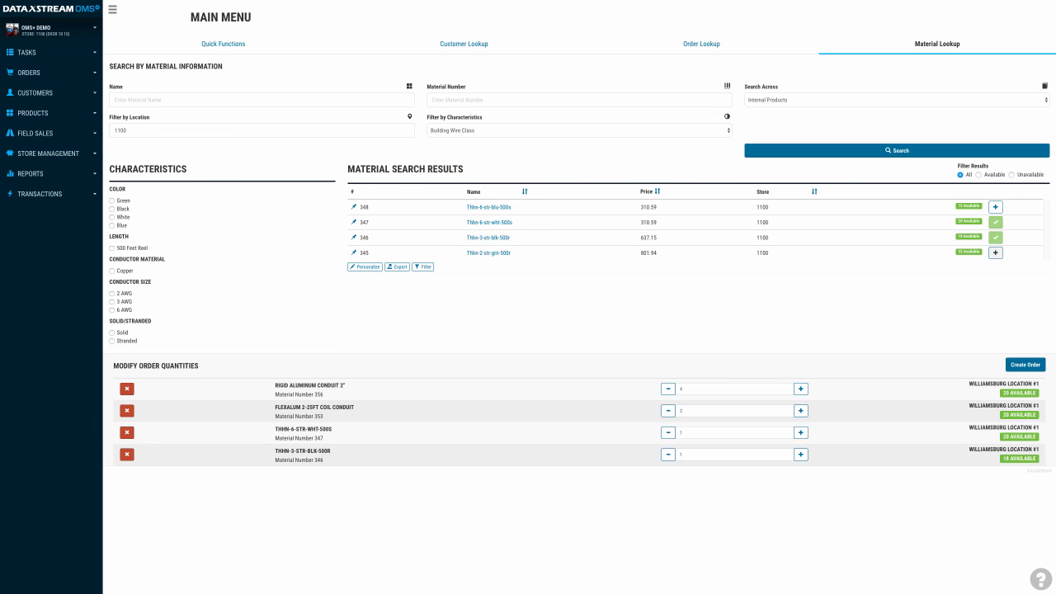
left_click(1025, 364)
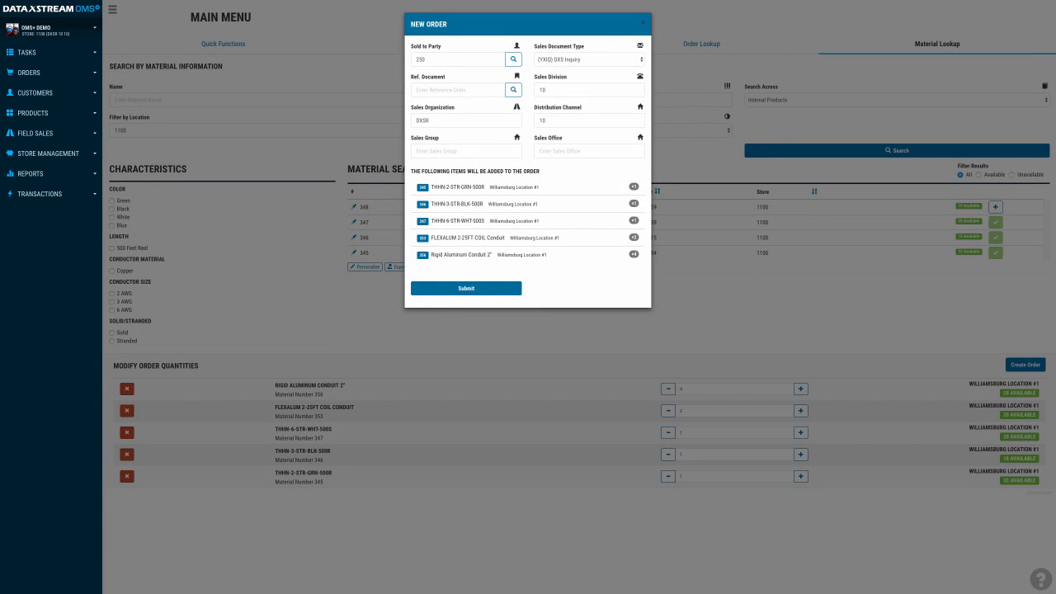
left_click(588, 59)
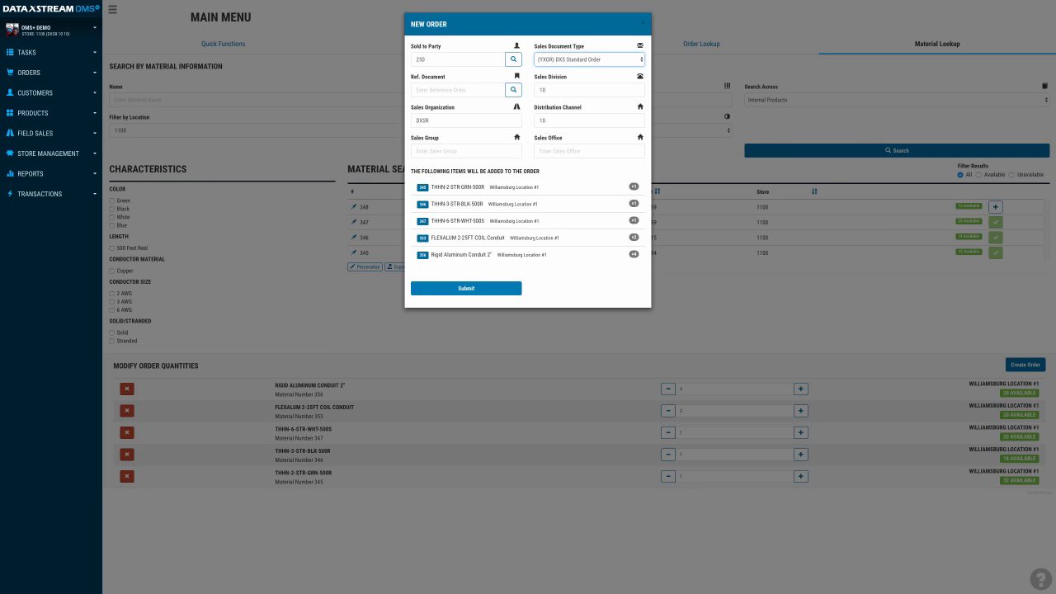
left_click(465, 288)
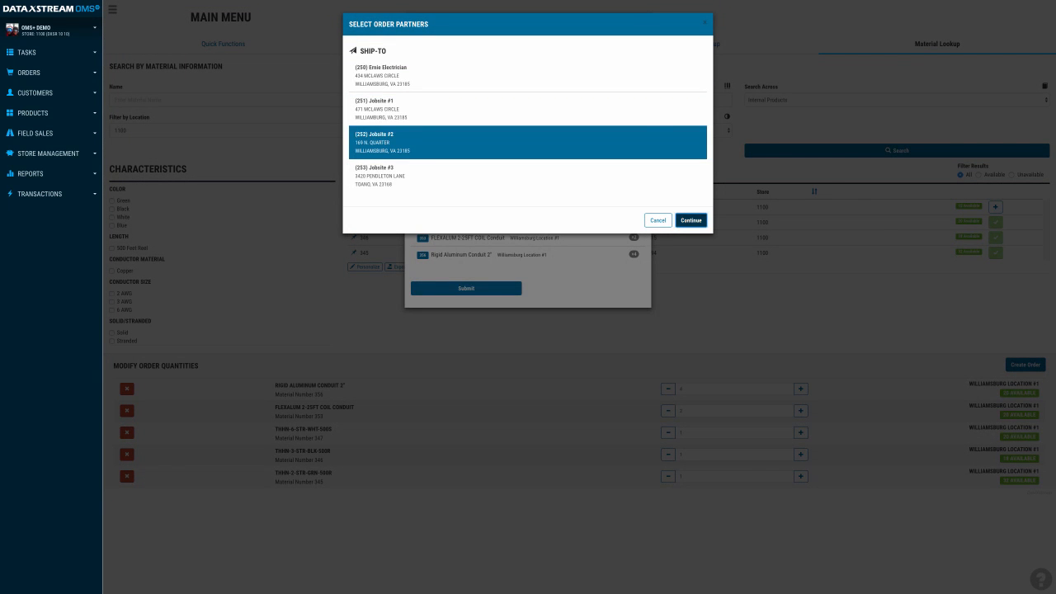
left_click(691, 220)
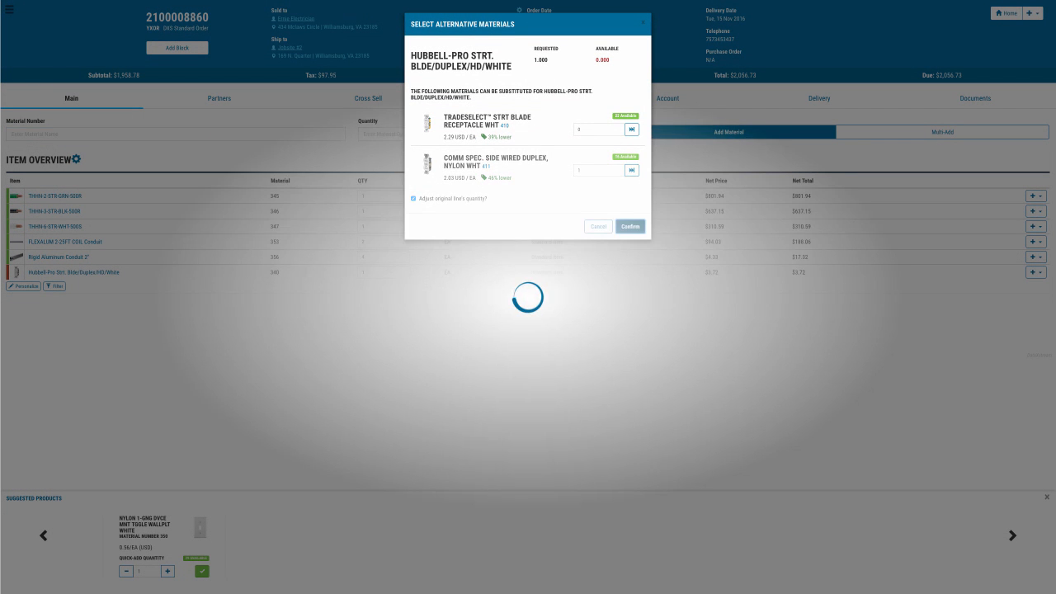
left_click(629, 227)
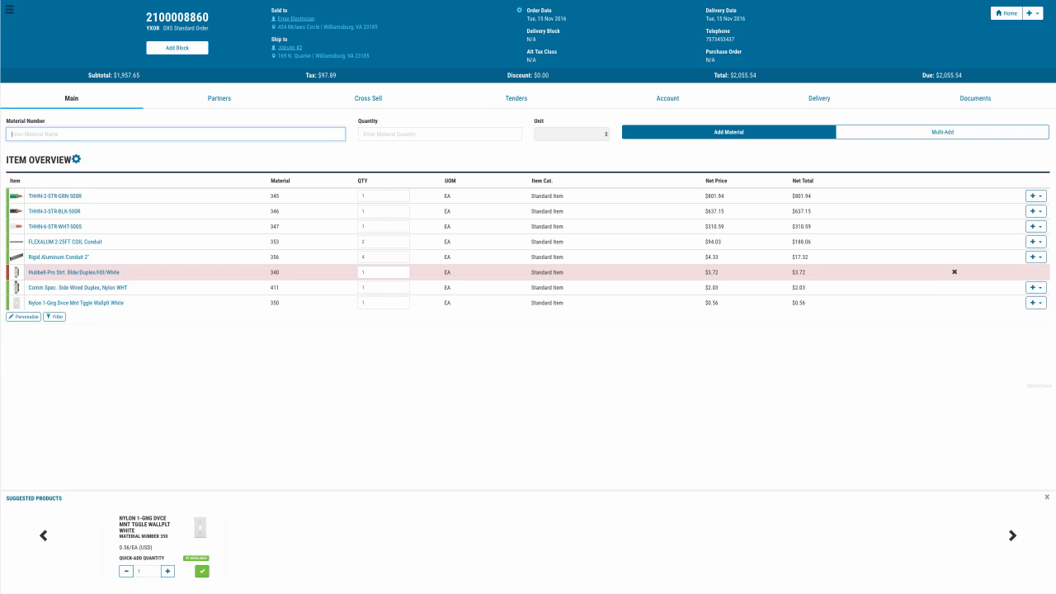
left_click(516, 98)
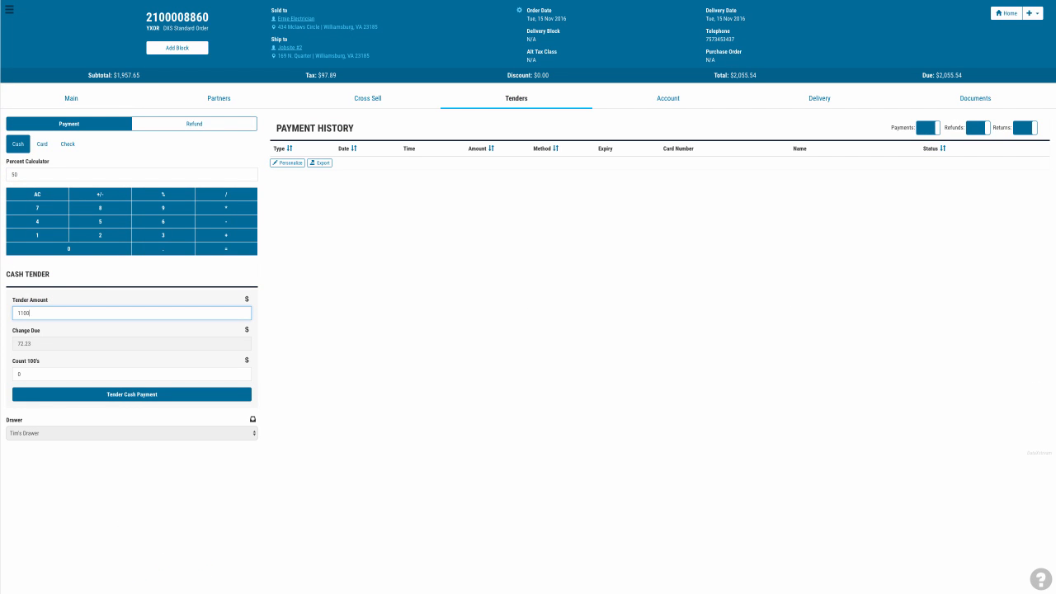
left_click(131, 393)
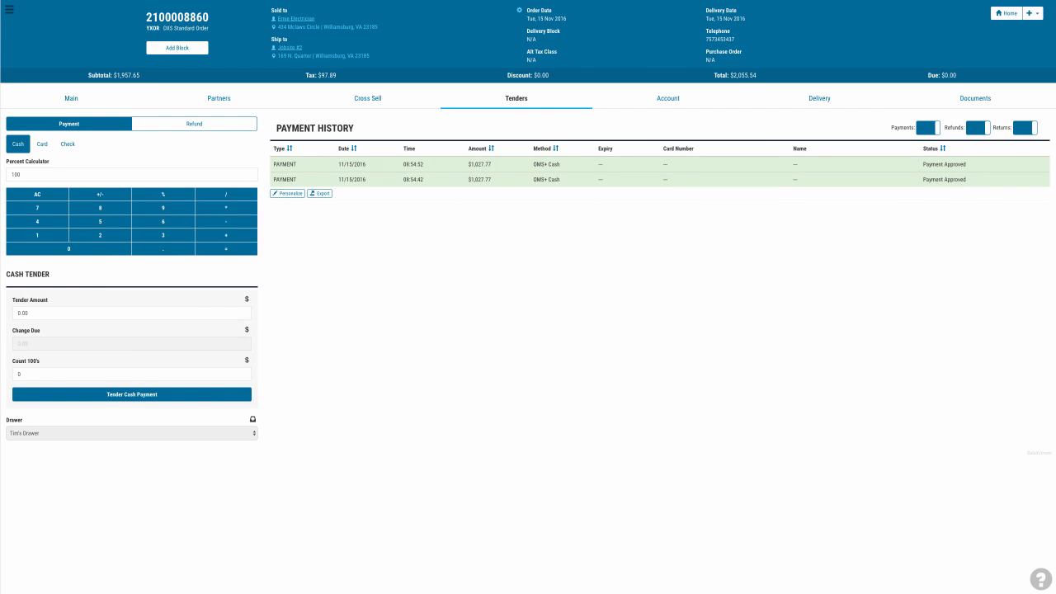
left_click(819, 98)
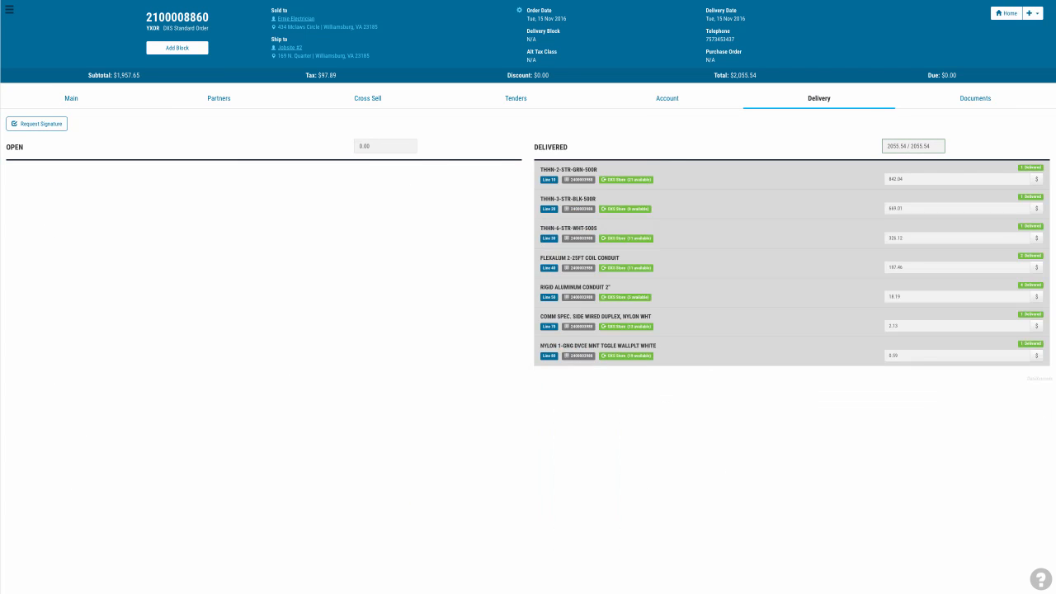
left_click(975, 98)
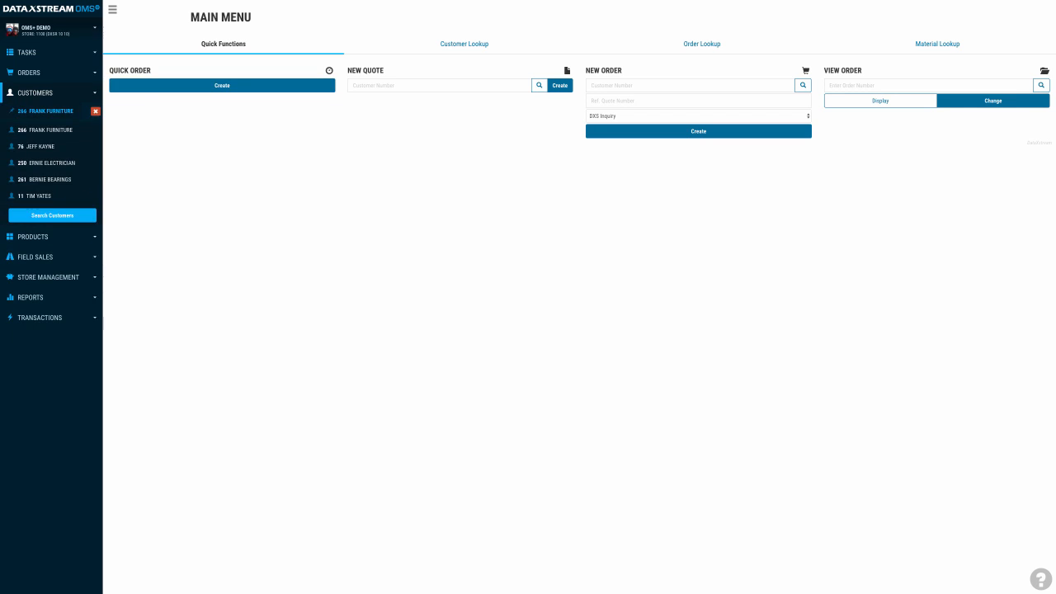
Step: Give Frank Furniture's order header PO number 1234 and delivery block OMS+ Hold
left_click(698, 131)
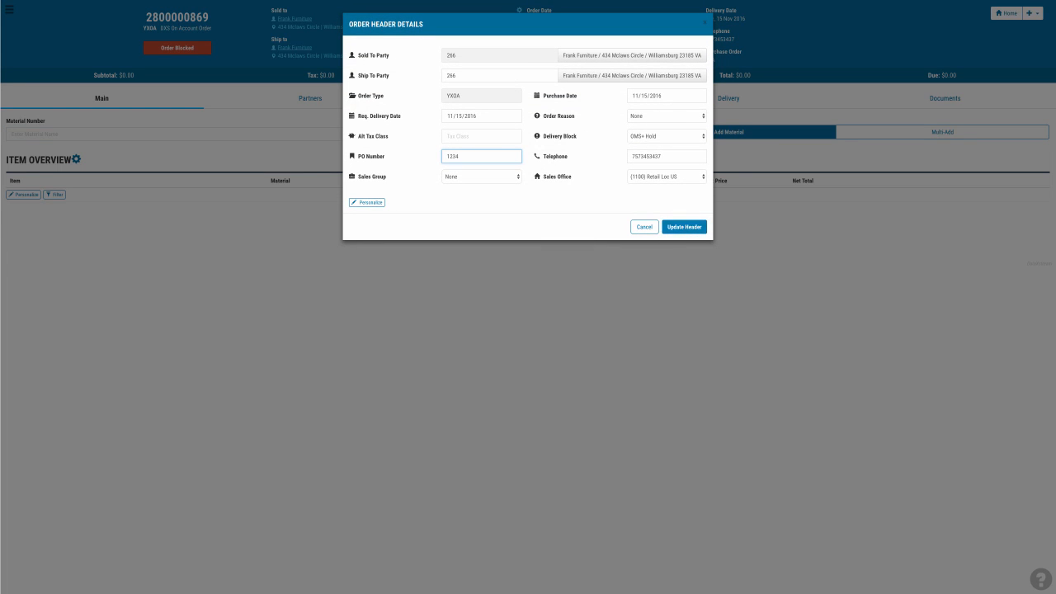
left_click(684, 226)
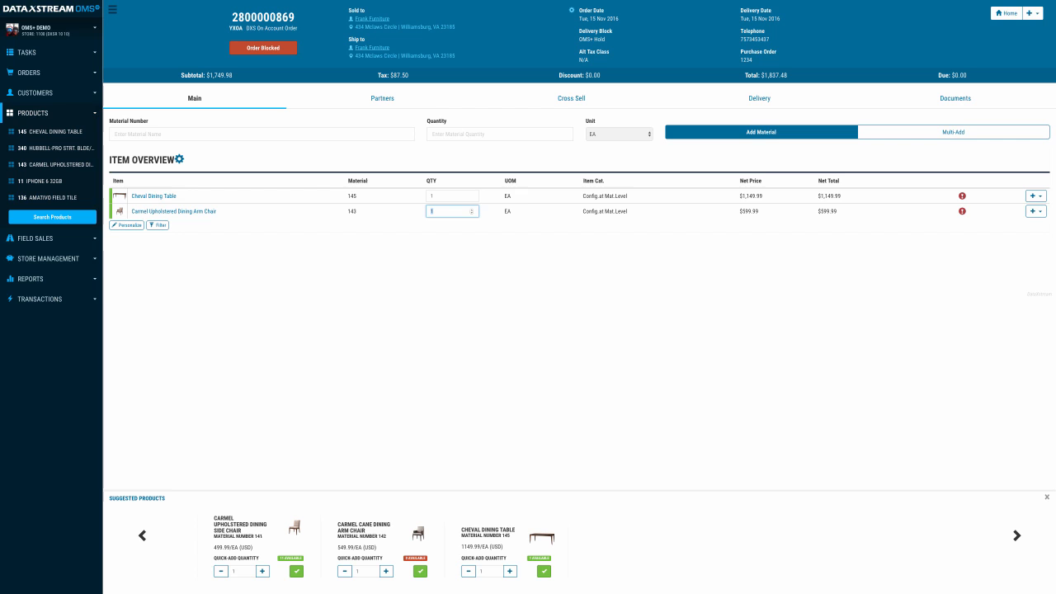
Step: Customize the Carmel dining arm chairs in Beige Boucle with Aged Mahogany trim
left_click(1039, 196)
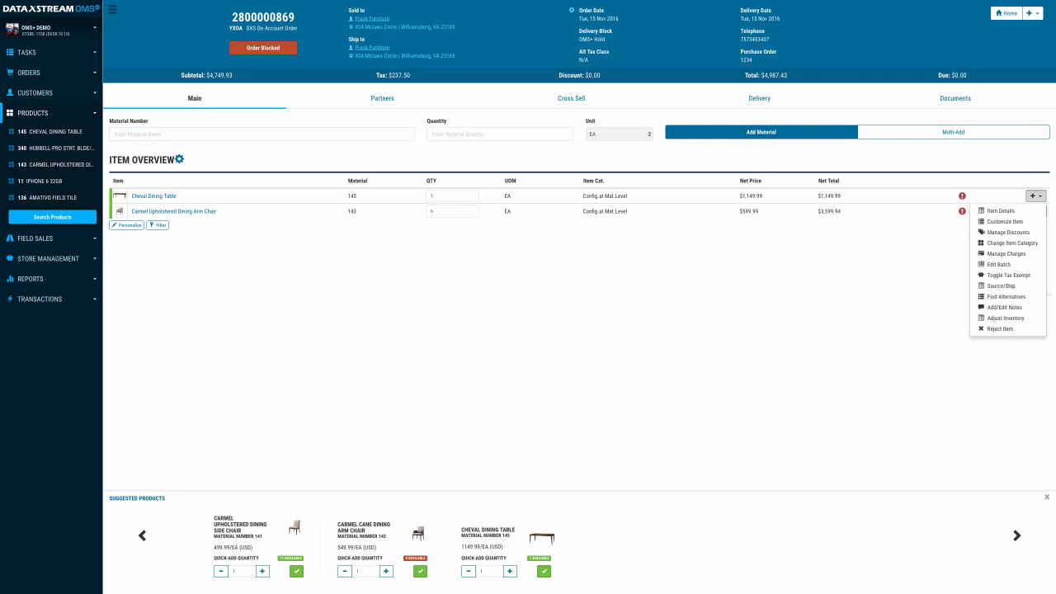
left_click(1004, 221)
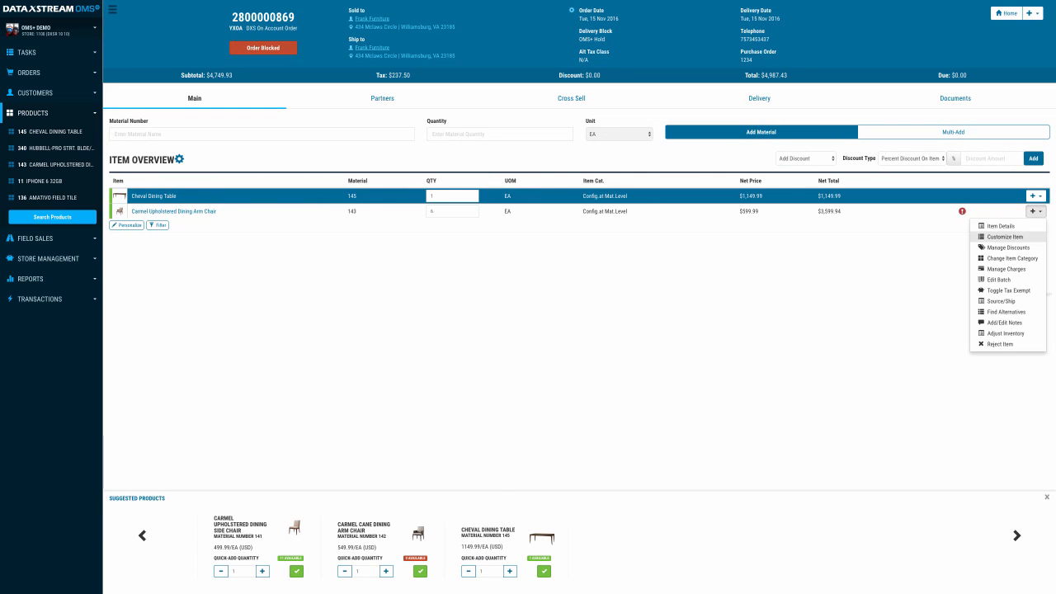
left_click(1004, 237)
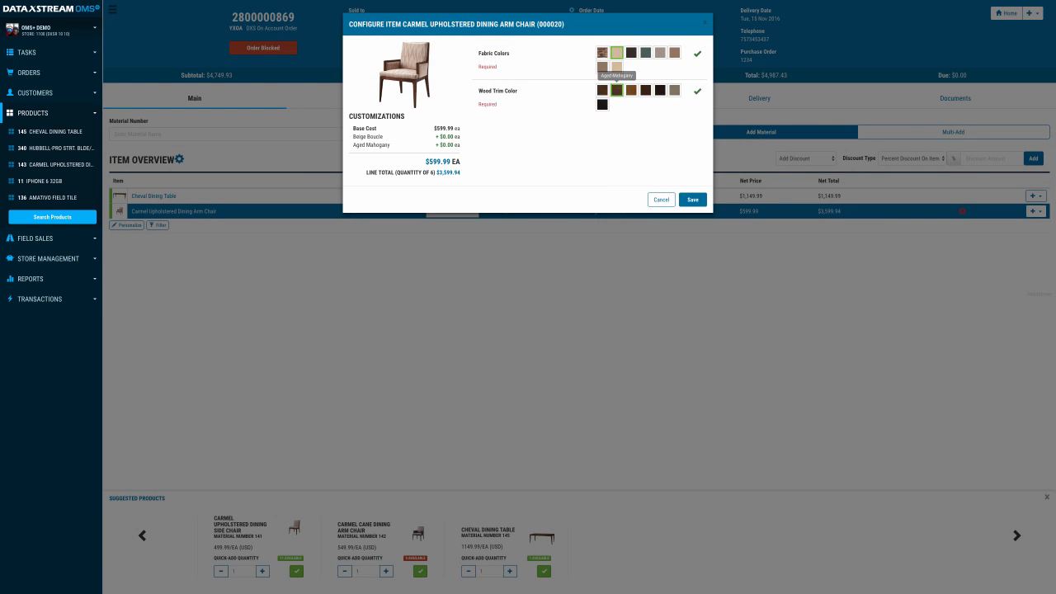
left_click(692, 200)
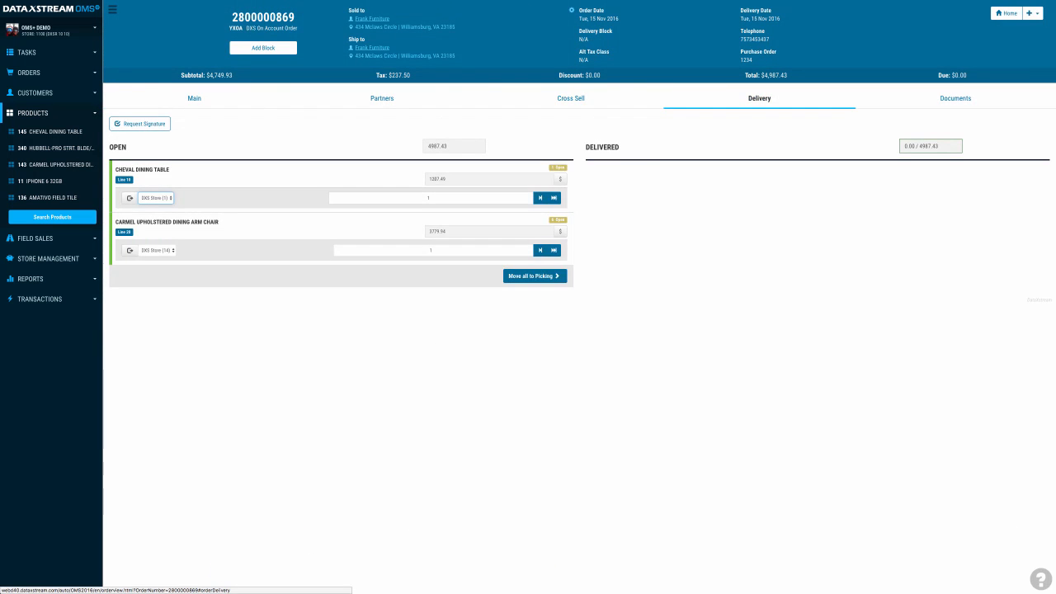